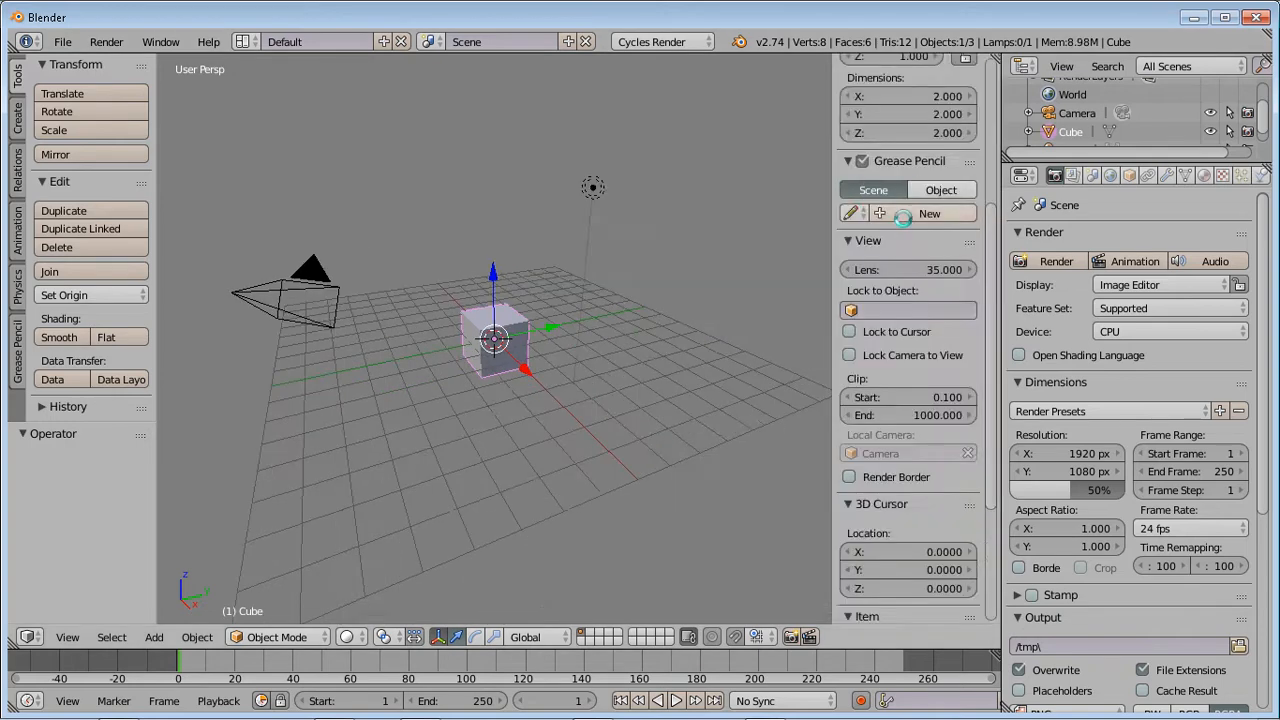
Set the Cycles render device to GPU Compute
{"action": "scroll", "scroll_direction": "down", "scroll_amount": 3}
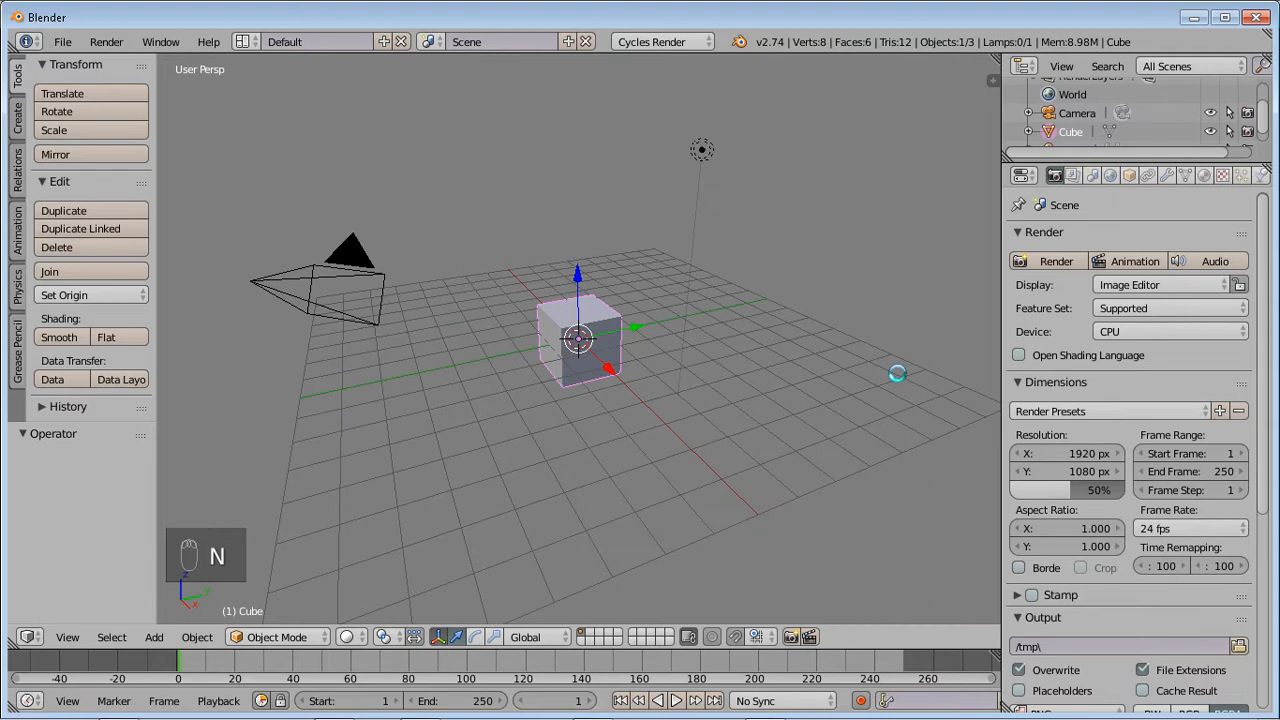
{"action": "left_click", "coordinate": [1165, 331]}
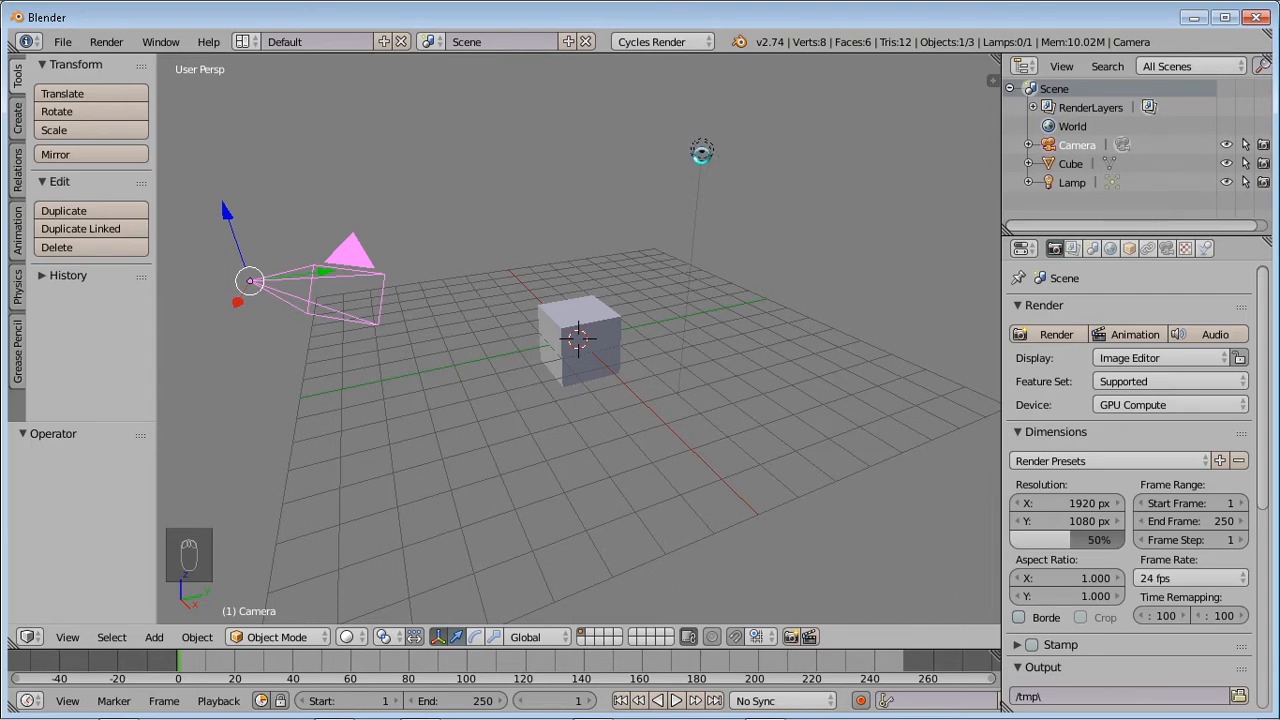
{"action": "left_click", "coordinate": [700, 150]}
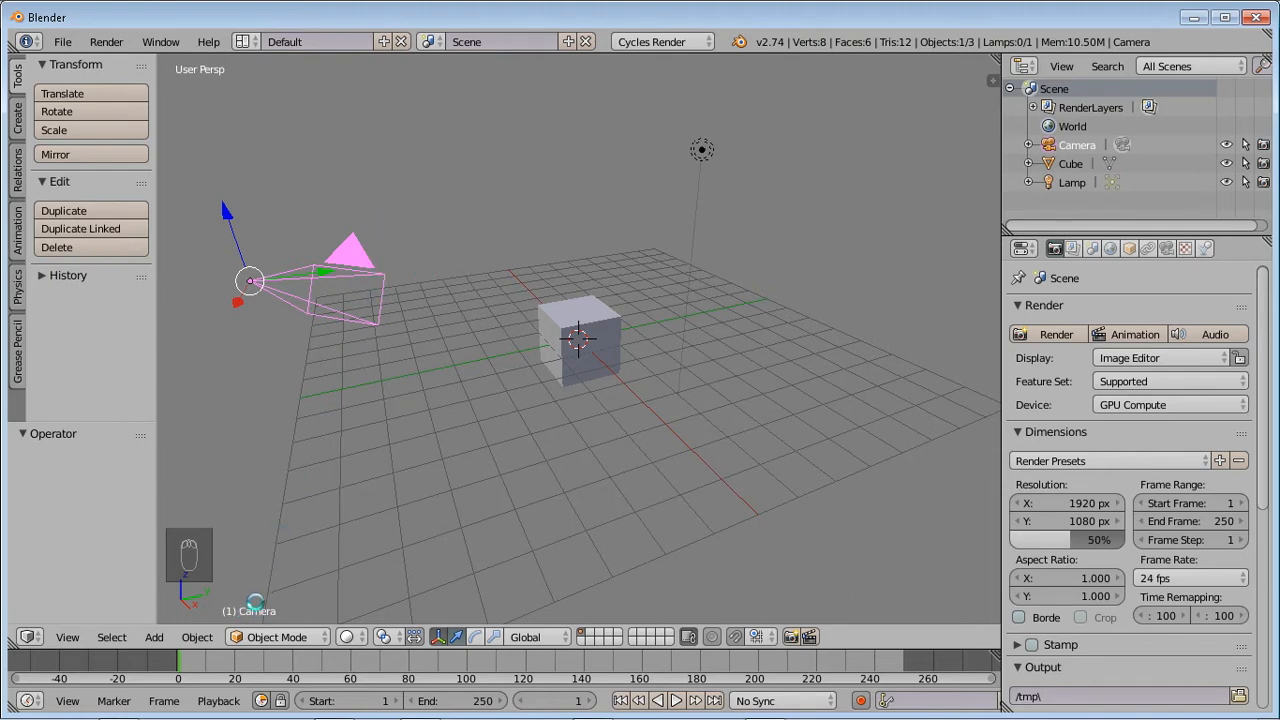
{"action": "left_click", "coordinate": [580, 340]}
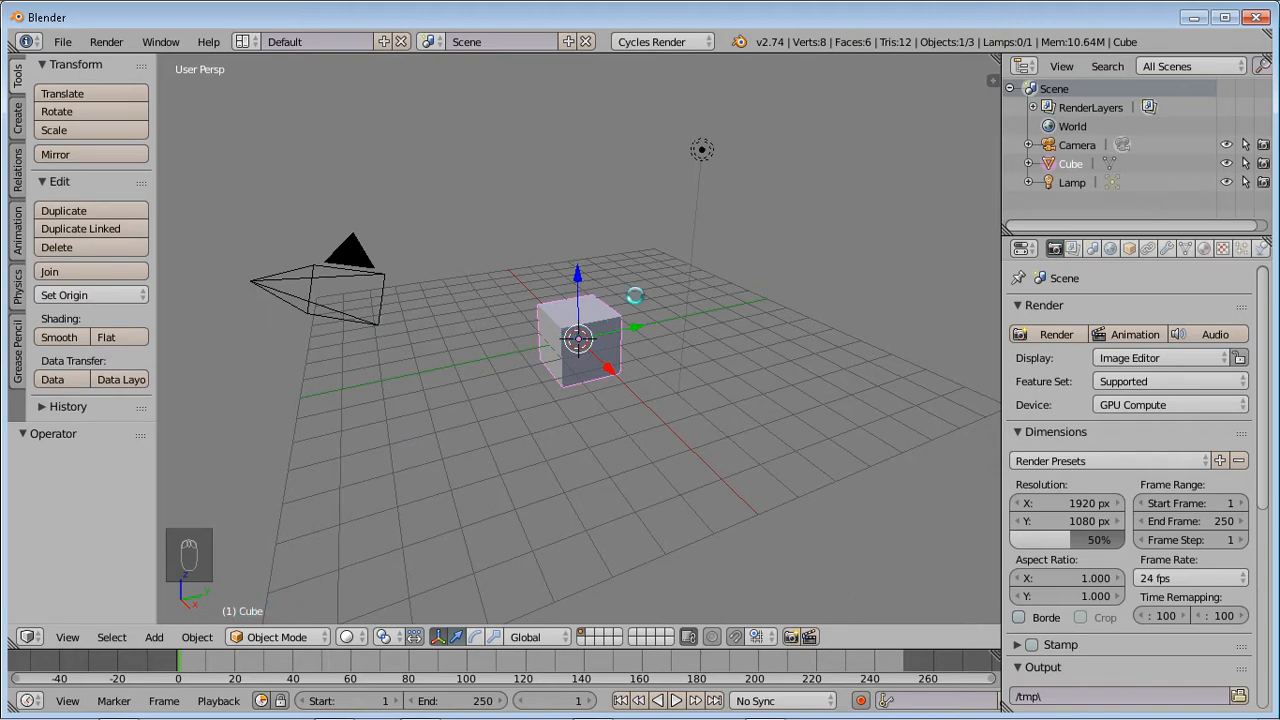
{"action": "left_click", "coordinate": [701, 150]}
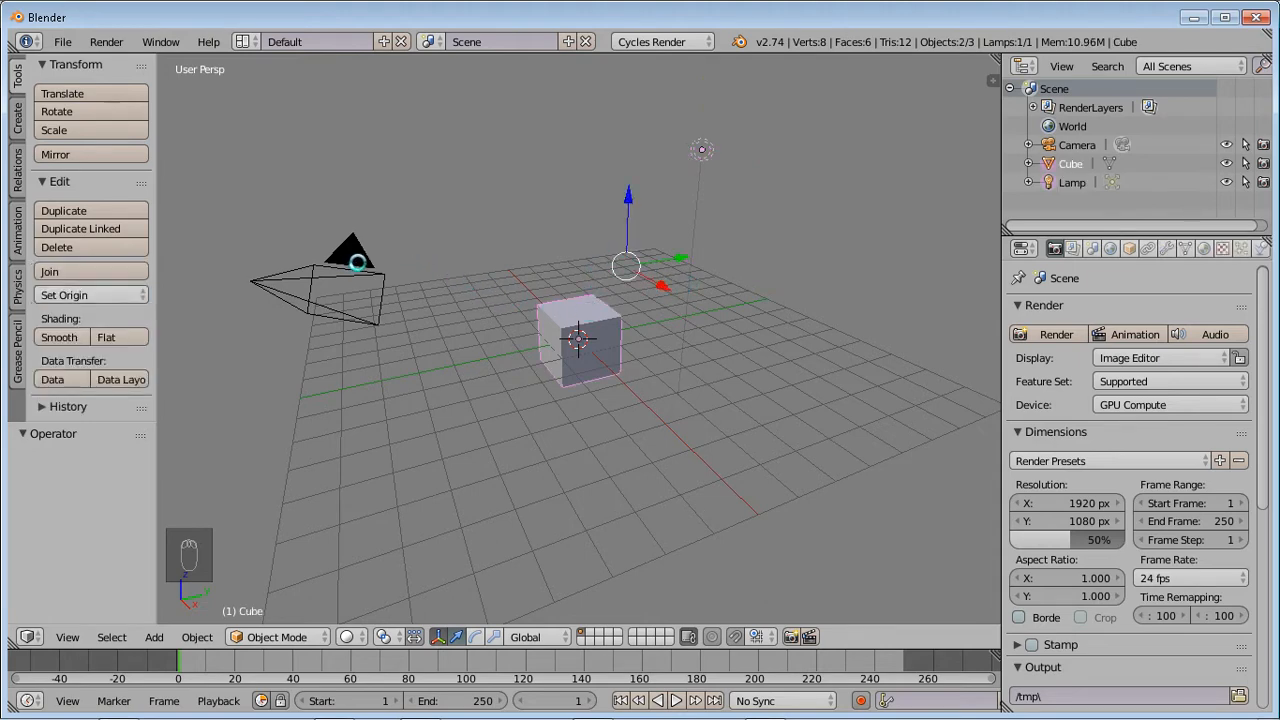
{"action": "left_click", "coordinate": [350, 250]}
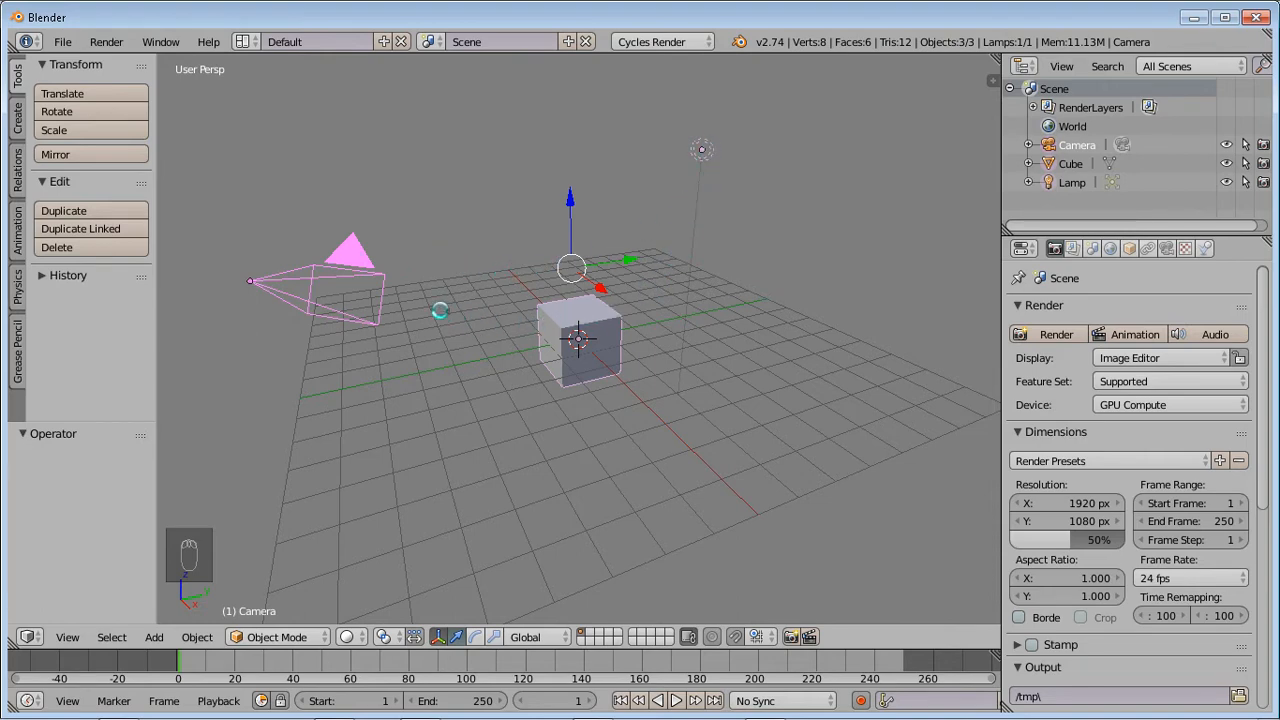
{"action": "left_click", "coordinate": [580, 340]}
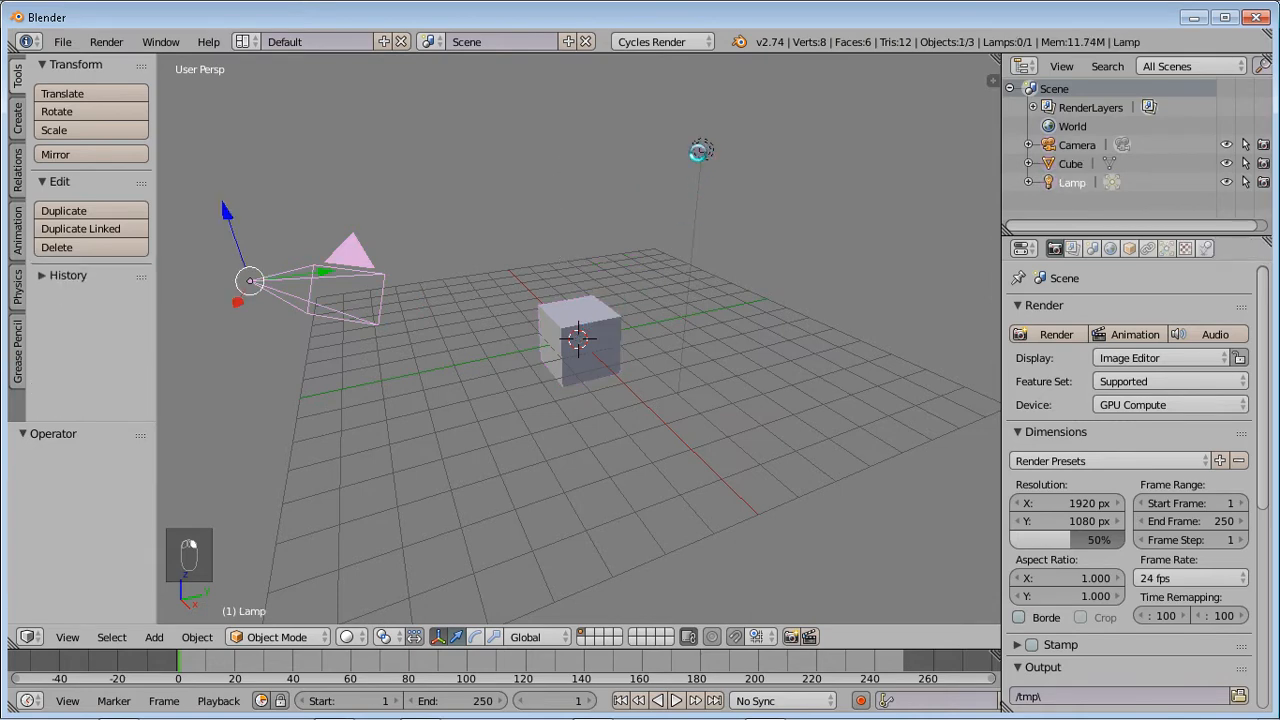
{"action": "left_click", "coordinate": [358, 280]}
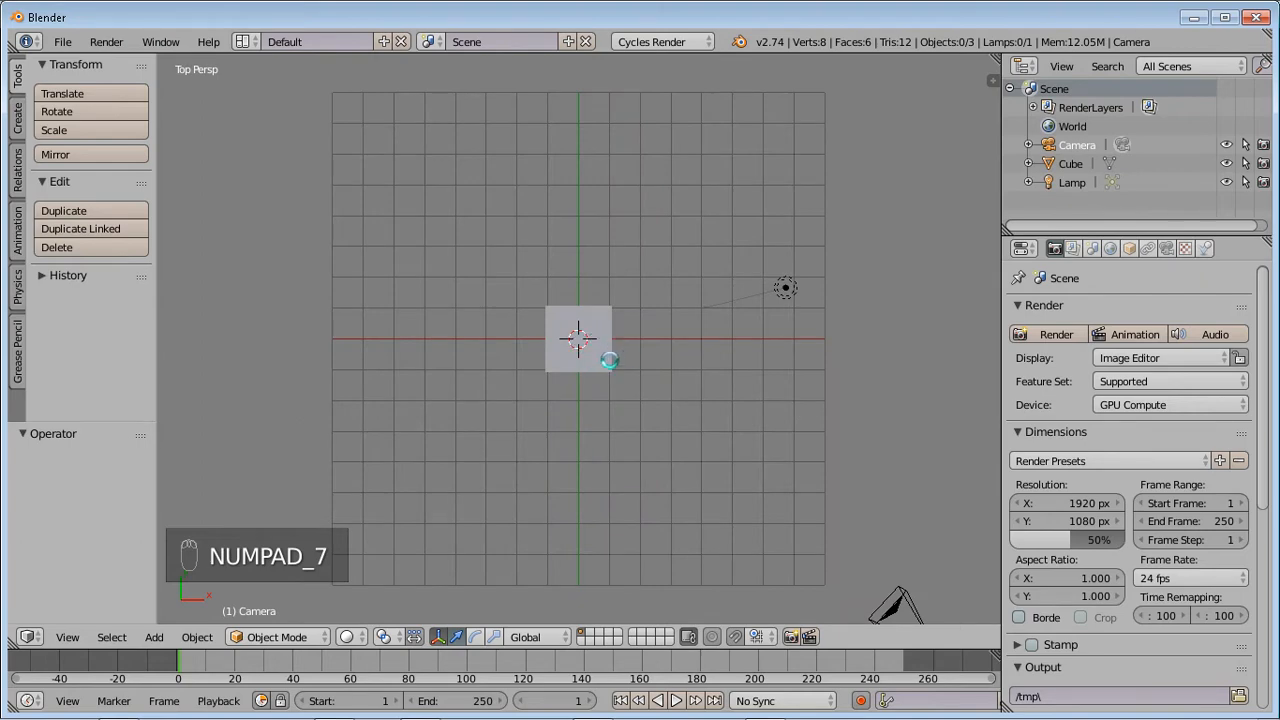
Select the default cube in side view and delete it, confirming the prompt
{"action": "key", "text": "KP_3"}
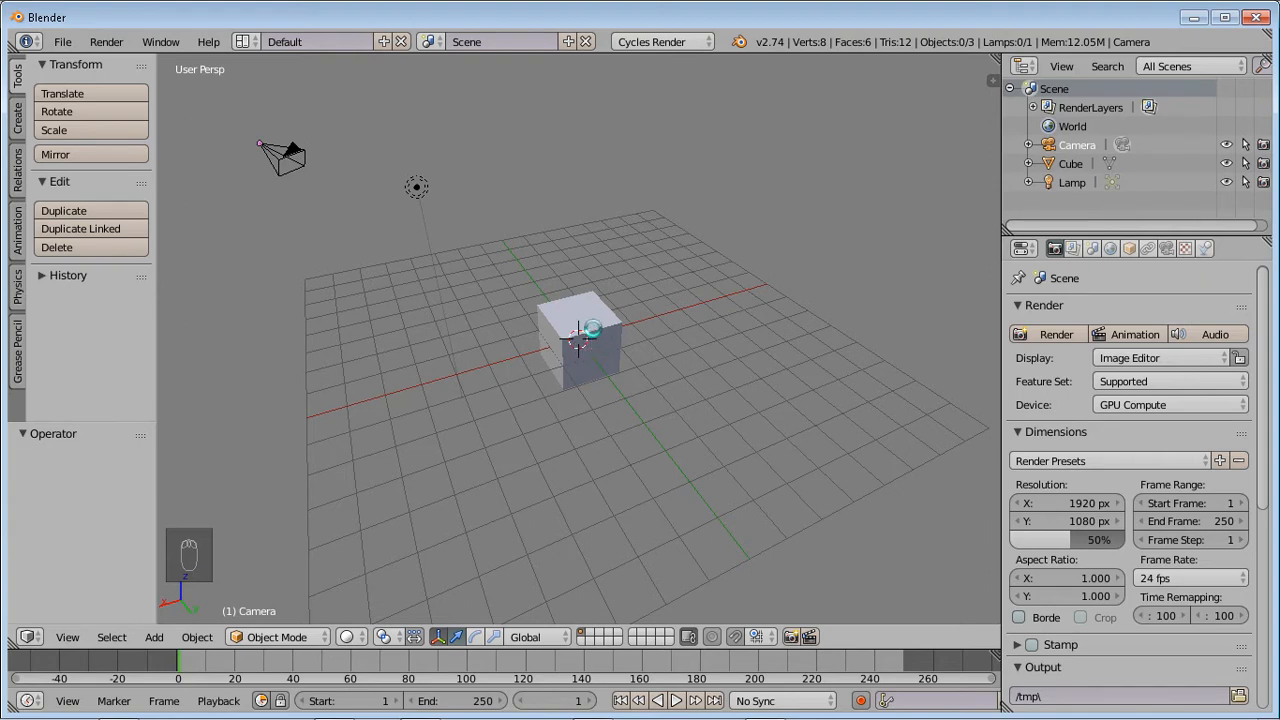
{"action": "left_click", "coordinate": [580, 340]}
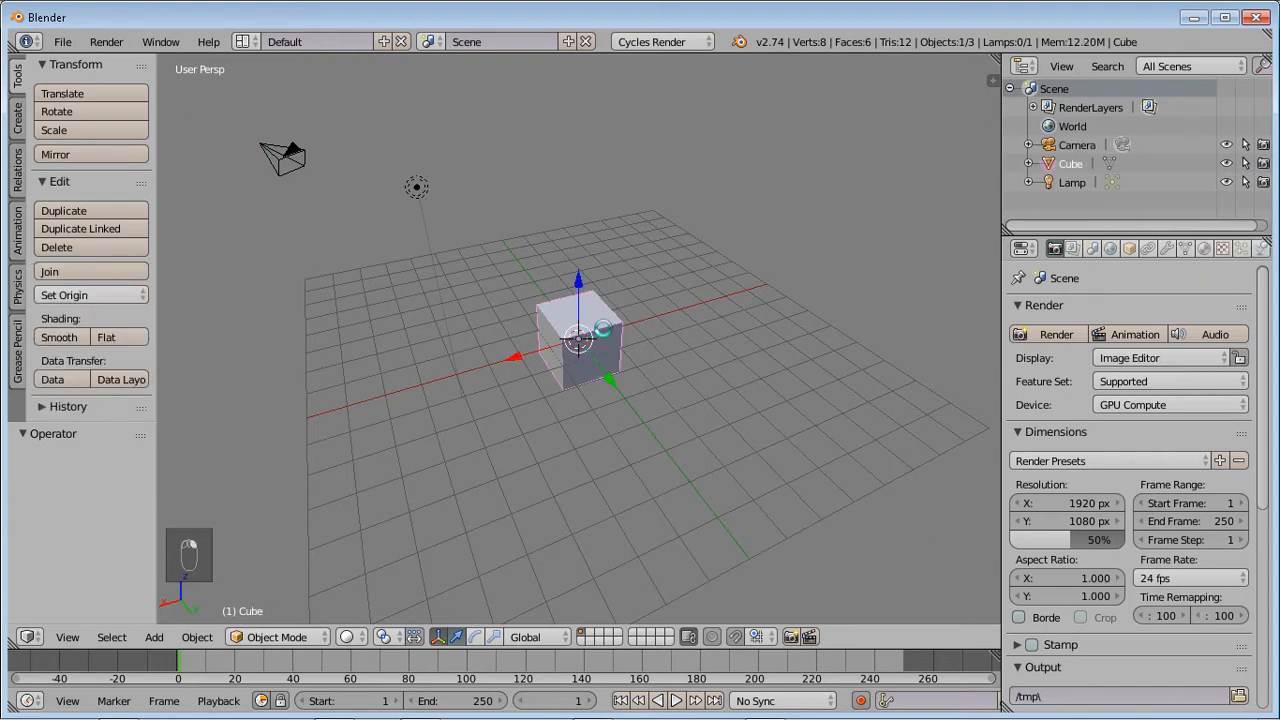
{"action": "key", "text": "delete"}
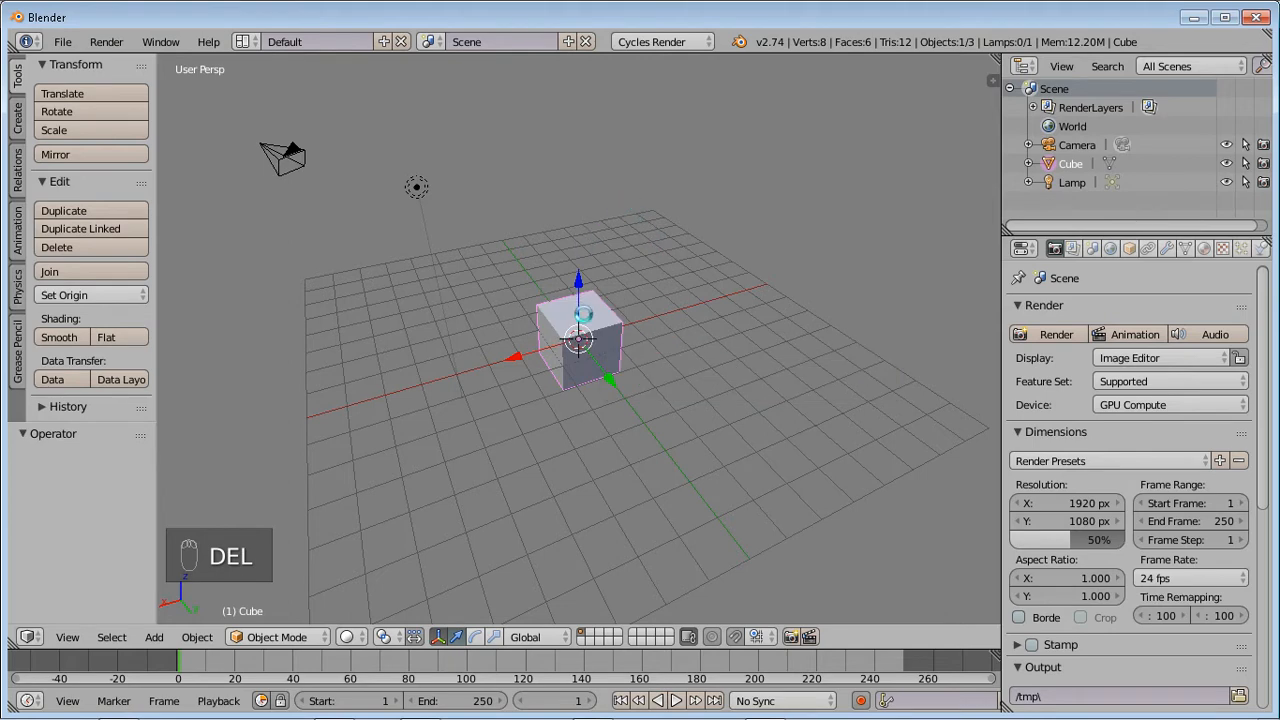
{"action": "key", "text": "Delete"}
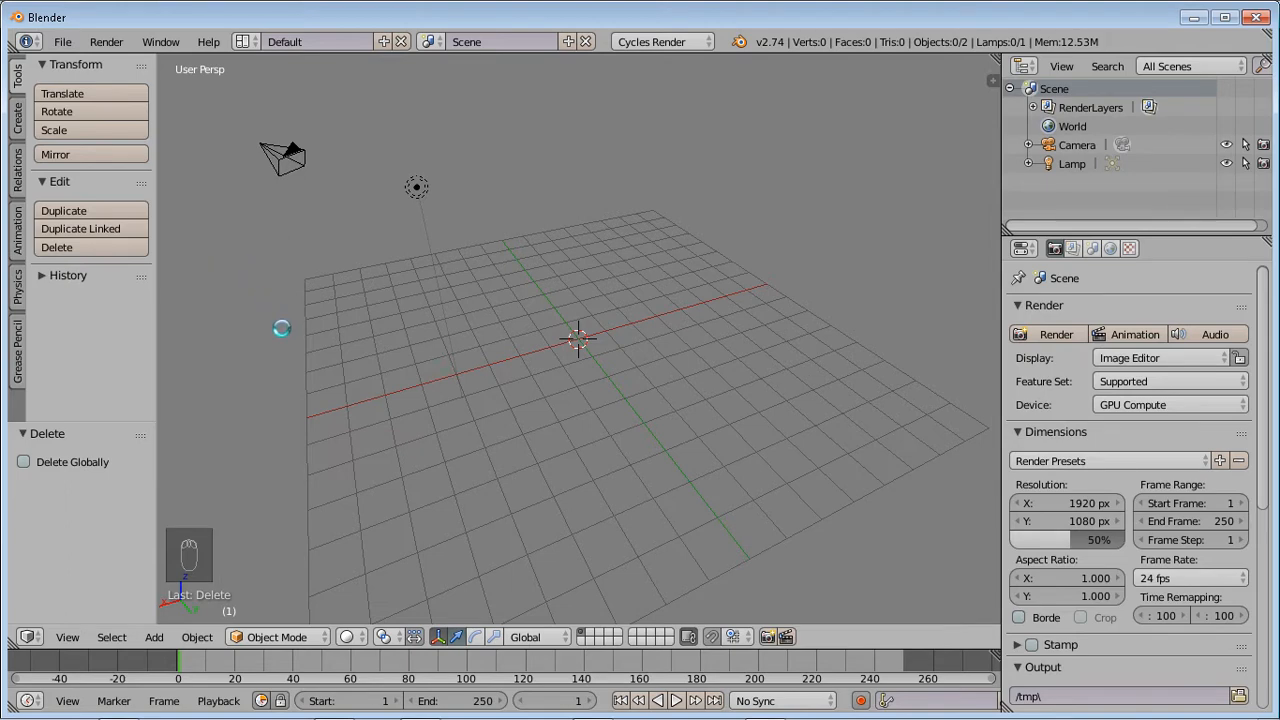
Search 'add cube' from the spacebar menu and add a new cube
{"action": "left_click", "coordinate": [154, 637]}
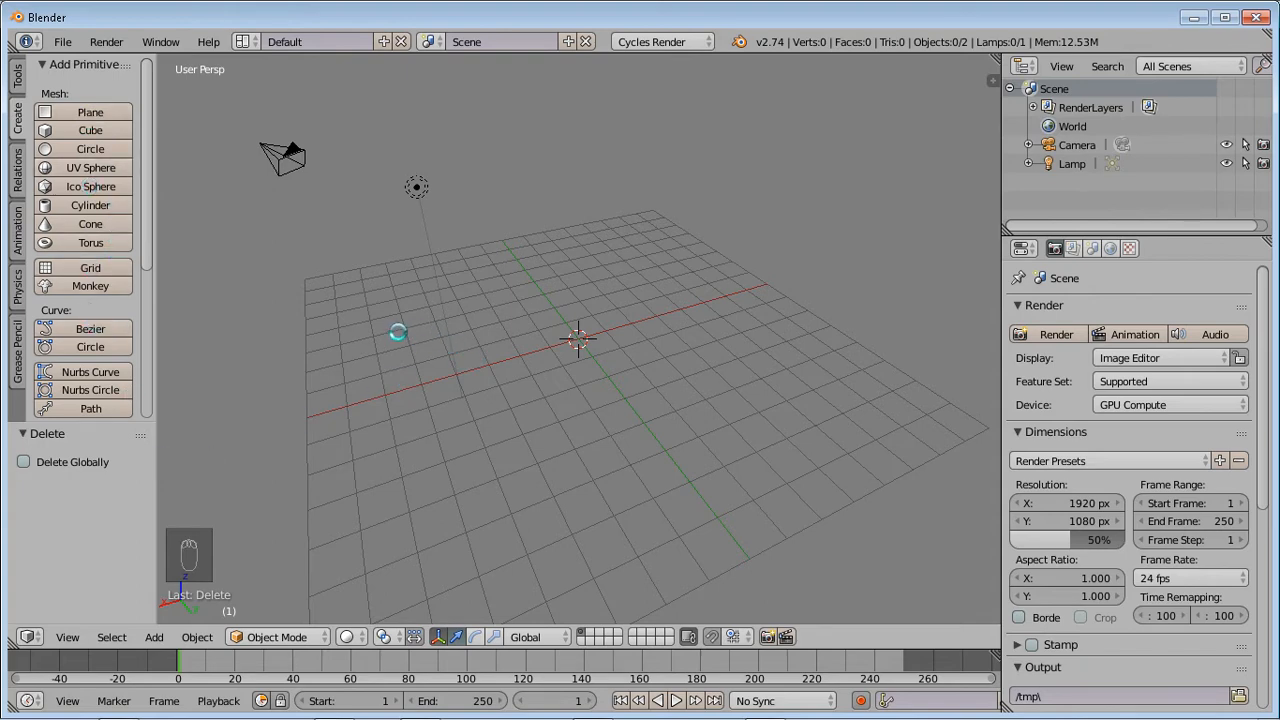
{"action": "key", "text": "shift+a"}
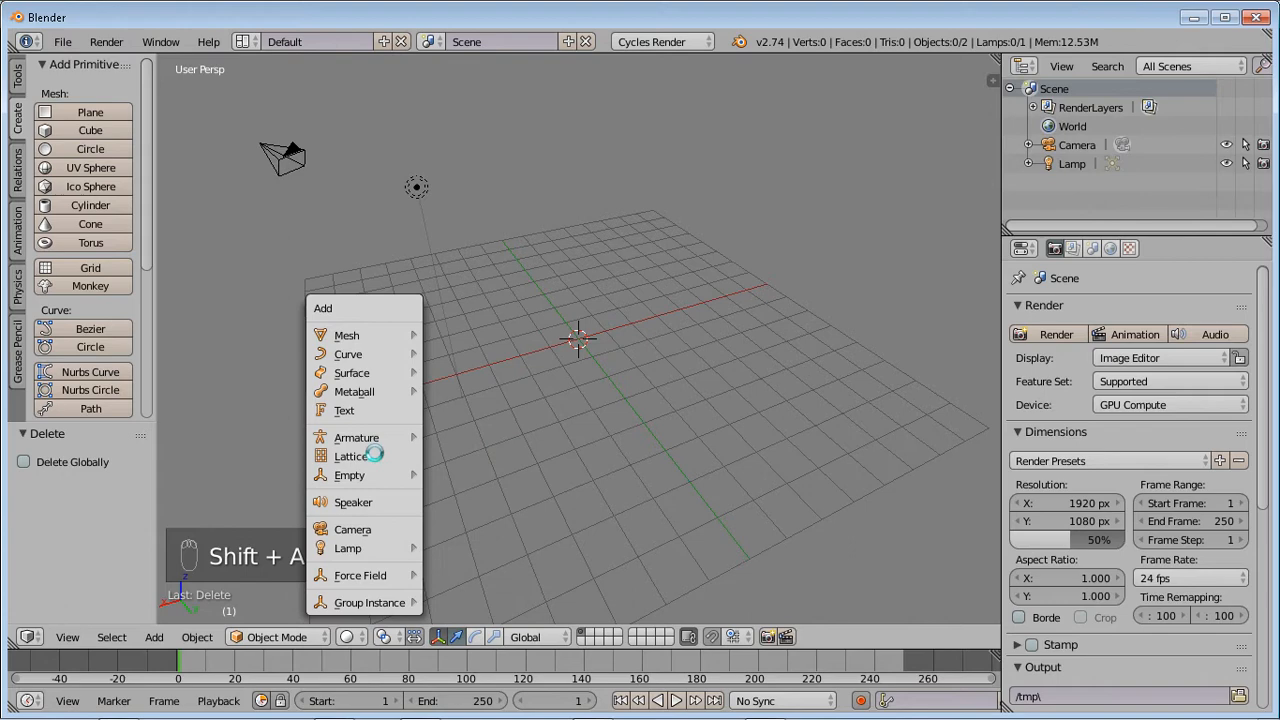
{"action": "mouse_move", "coordinate": [352, 372]}
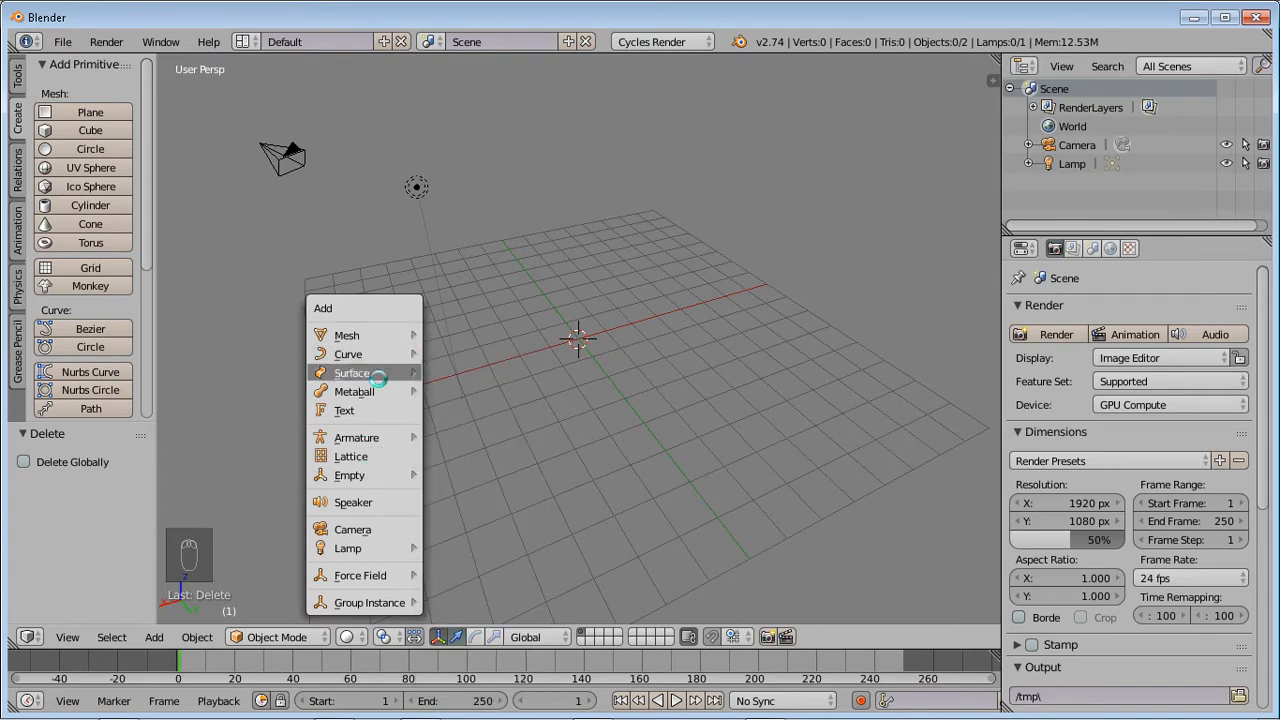
{"action": "mouse_move", "coordinate": [348, 354]}
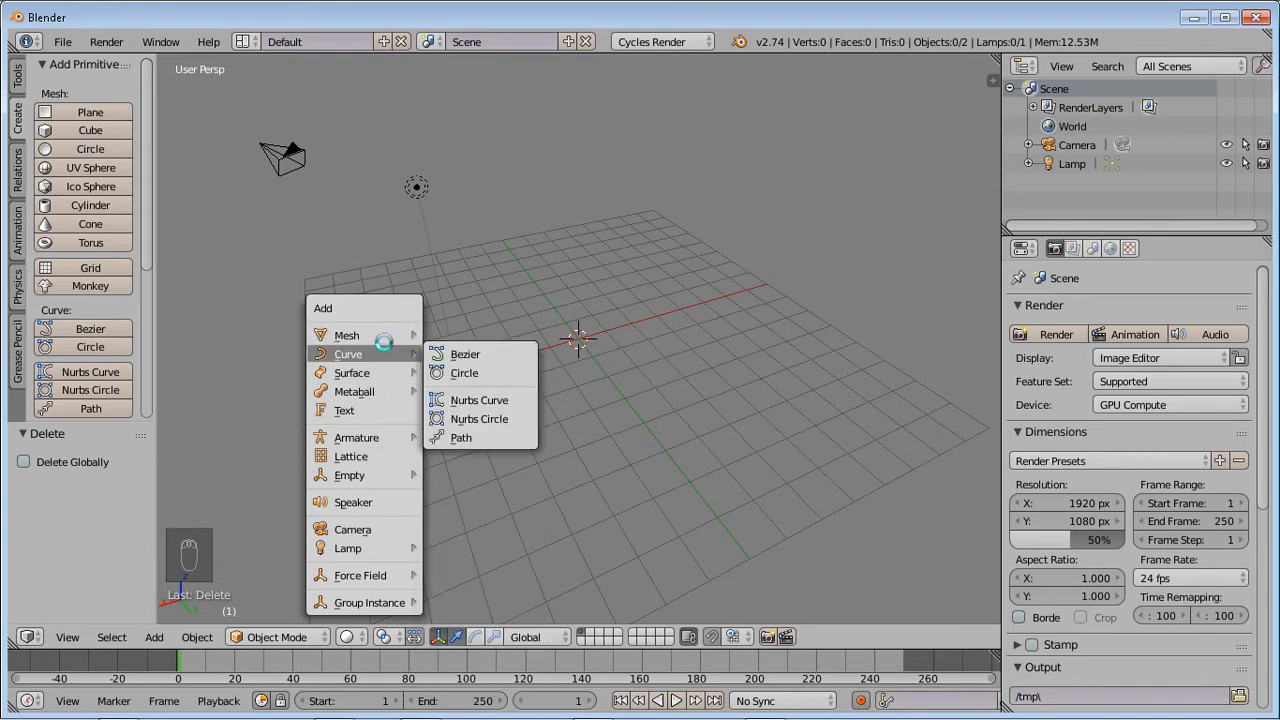
{"action": "mouse_move", "coordinate": [346, 335]}
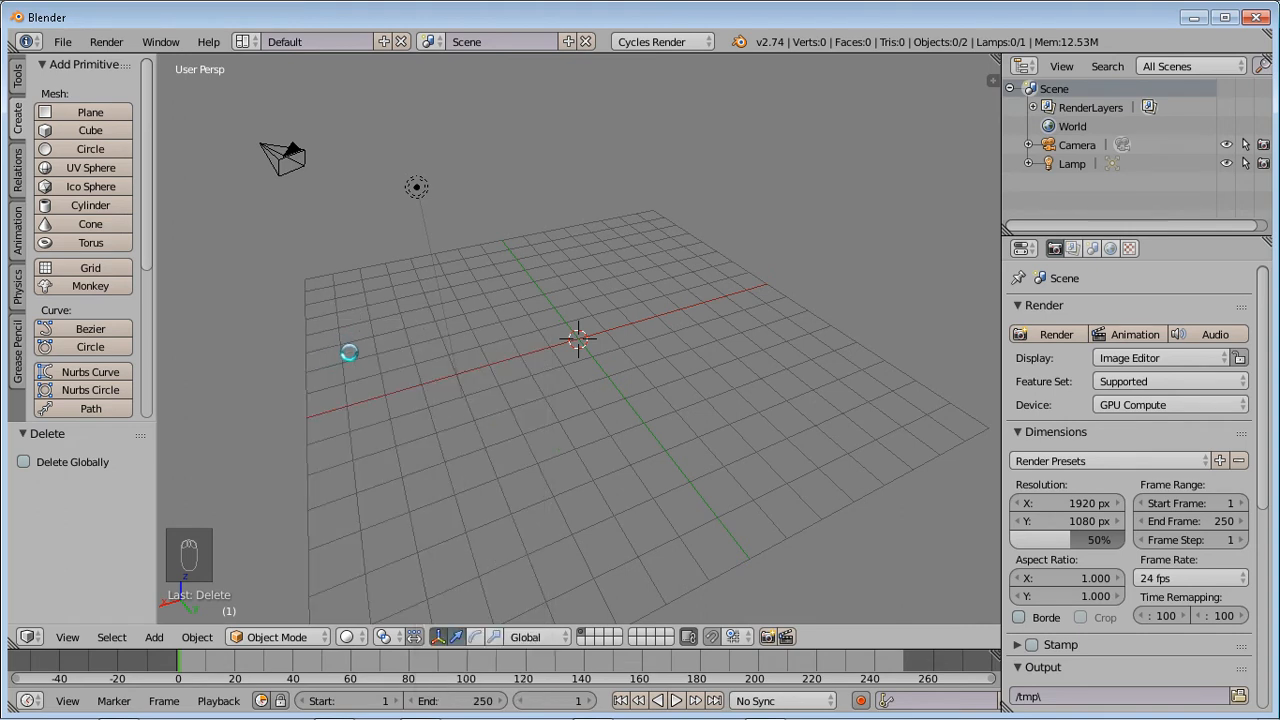
{"action": "key", "text": "space"}
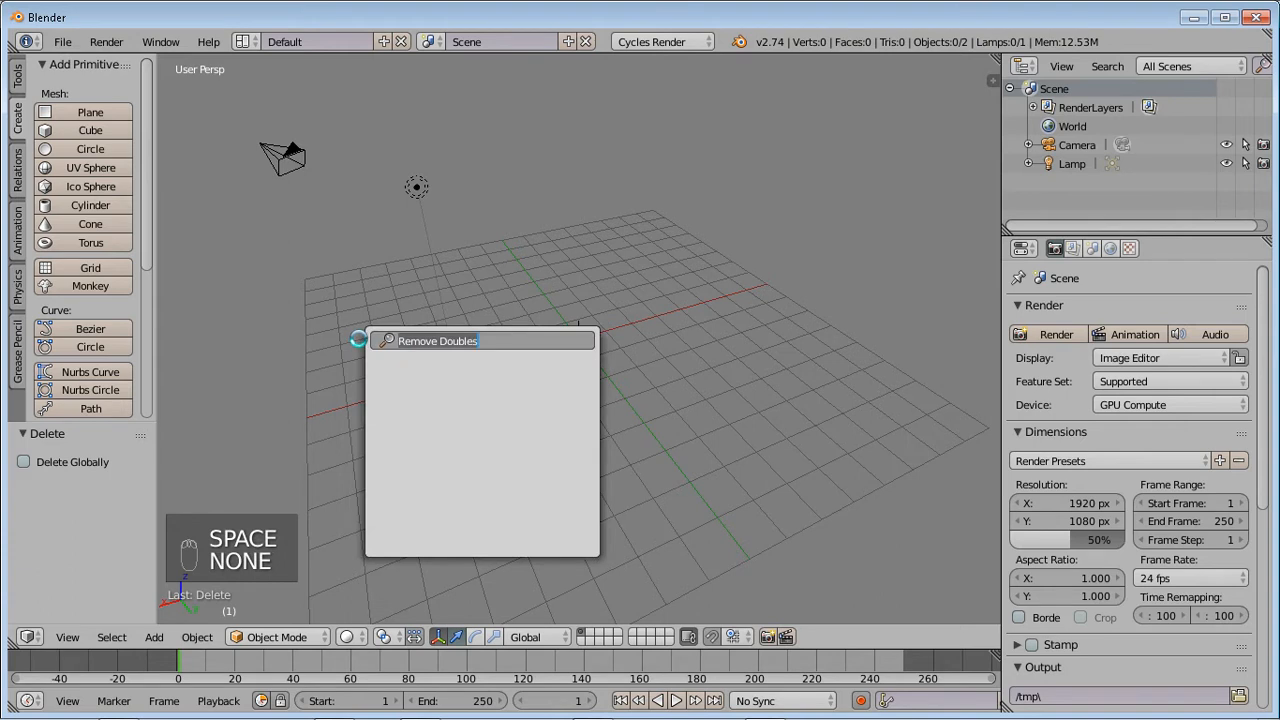
{"action": "type", "text": "add"}
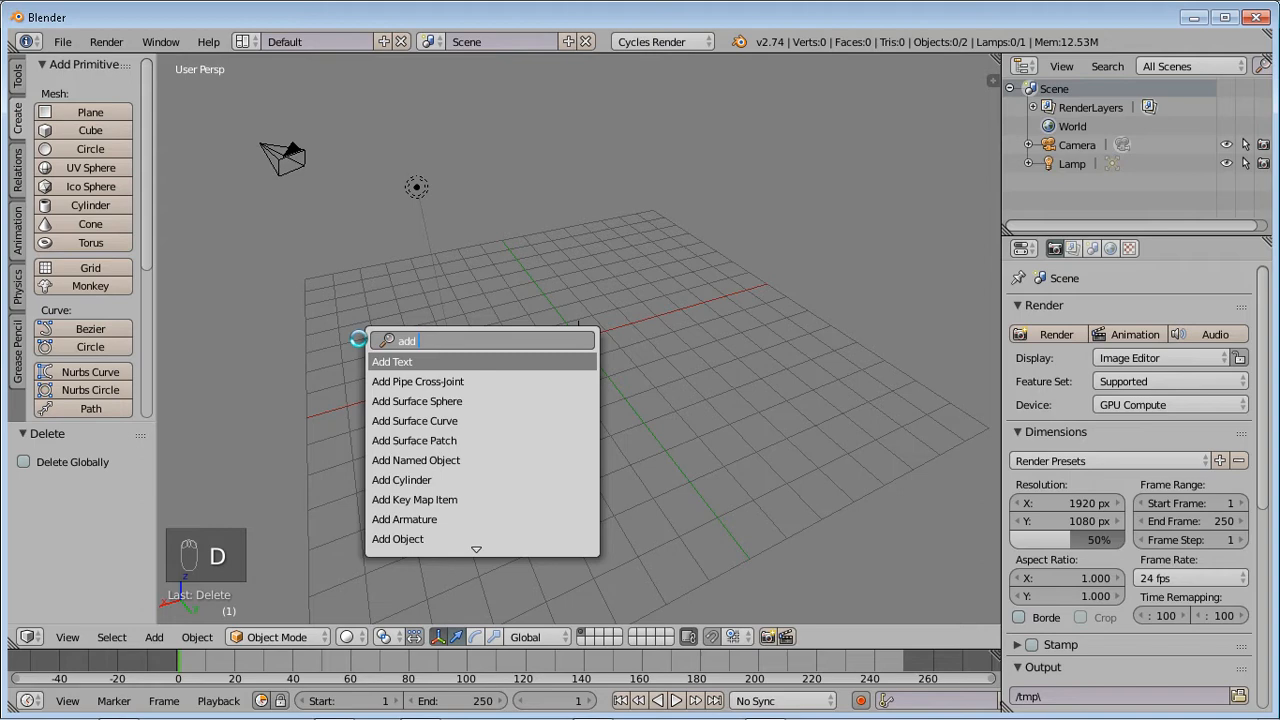
{"action": "type", "text": "cube"}
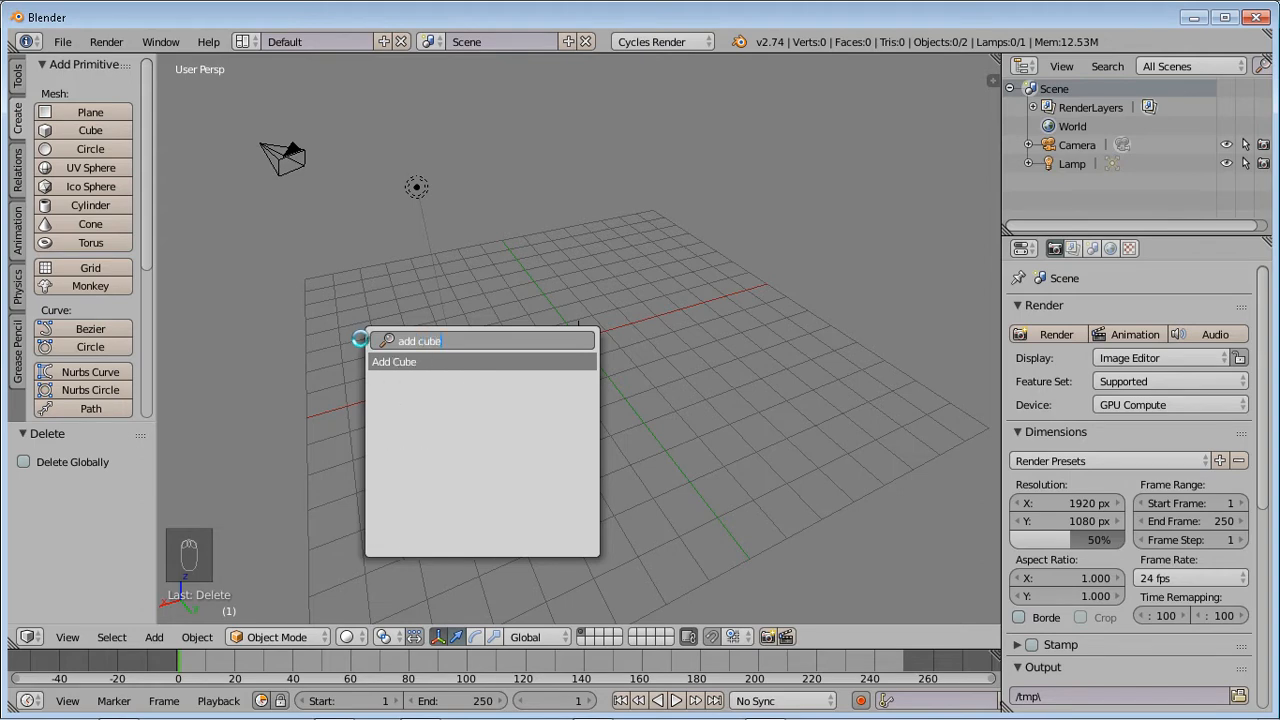
{"action": "left_click", "coordinate": [394, 361]}
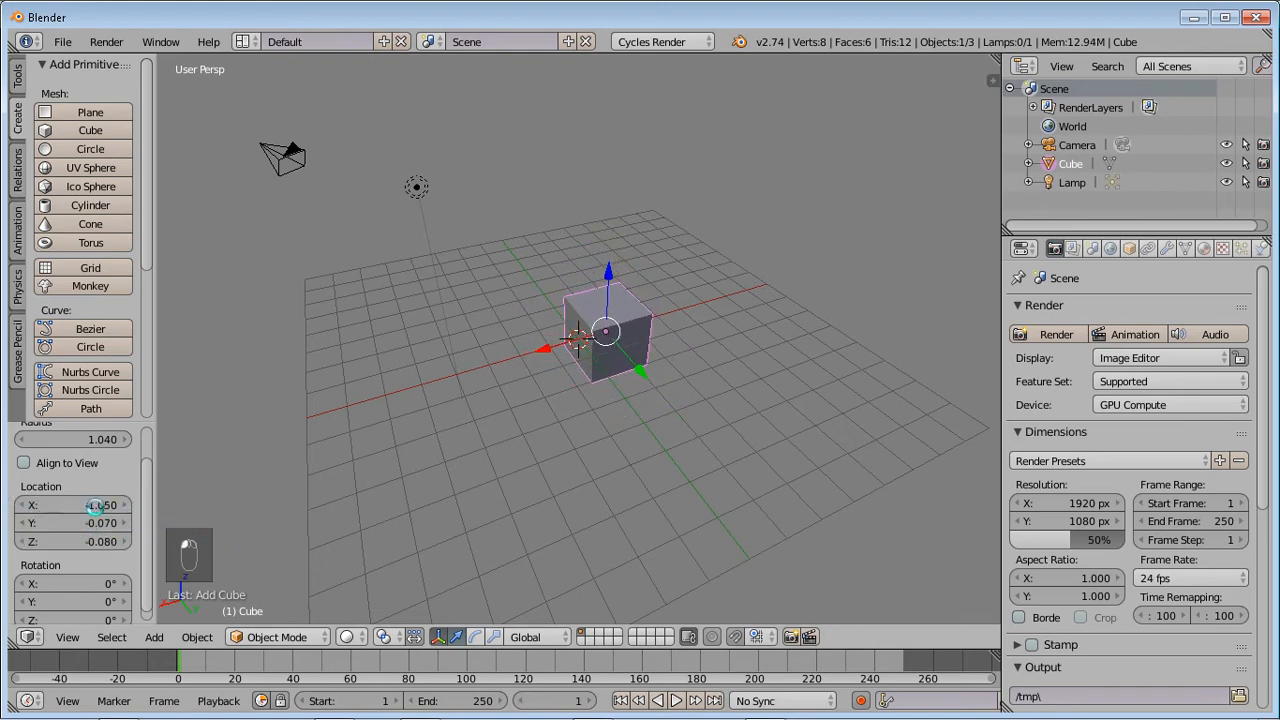
Reset the new cube's location to X 0, Y 0, Z 0
{"action": "left_click", "coordinate": [70, 504]}
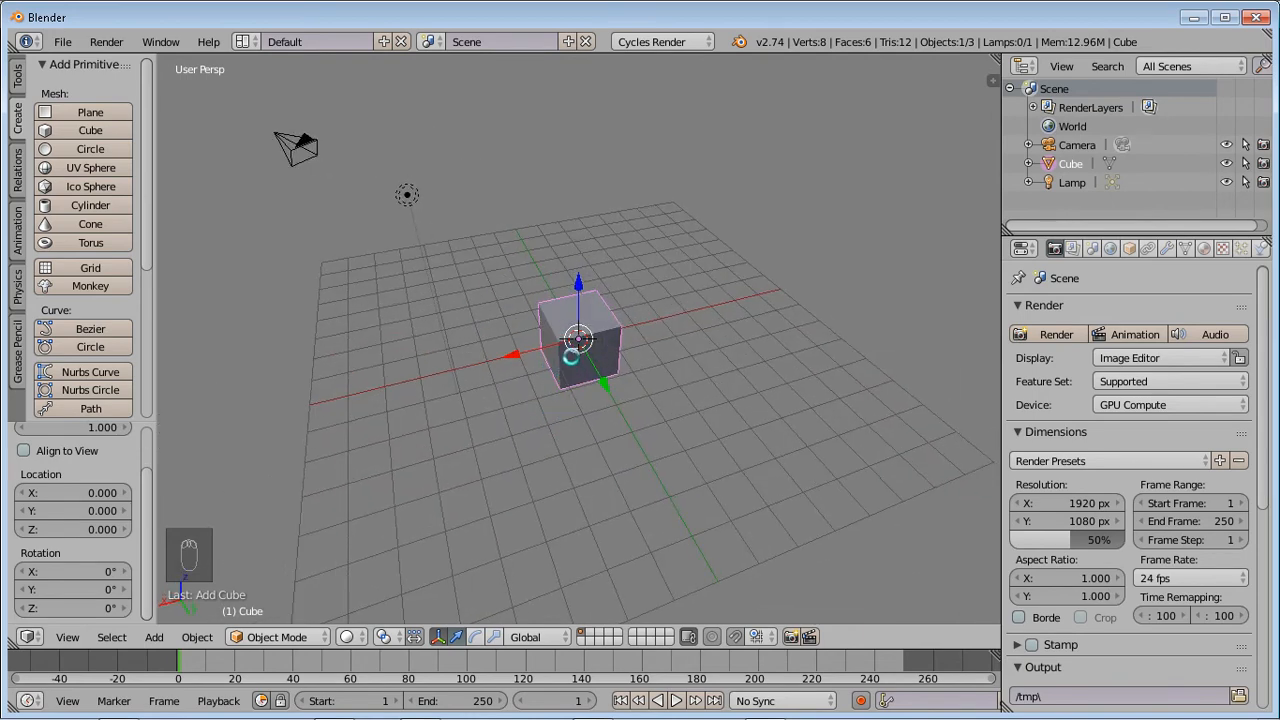
{"action": "key", "text": "KP_1"}
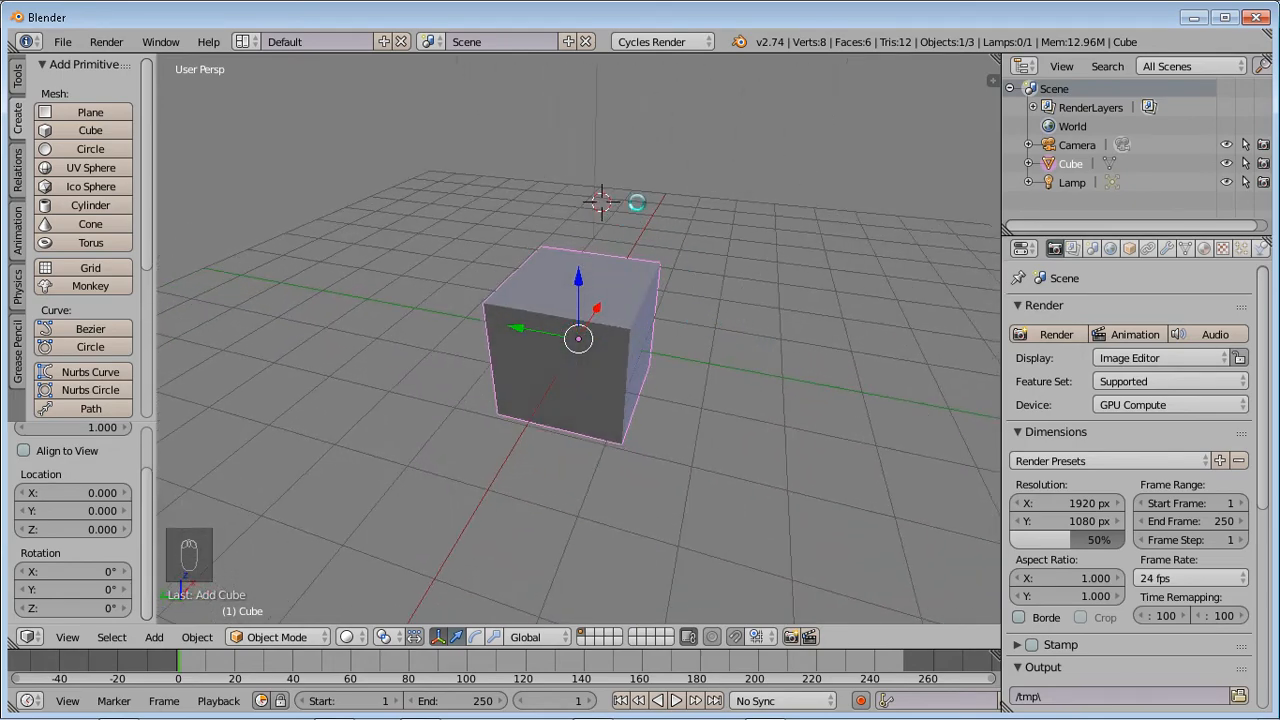
{"action": "key", "text": "numpad_7"}
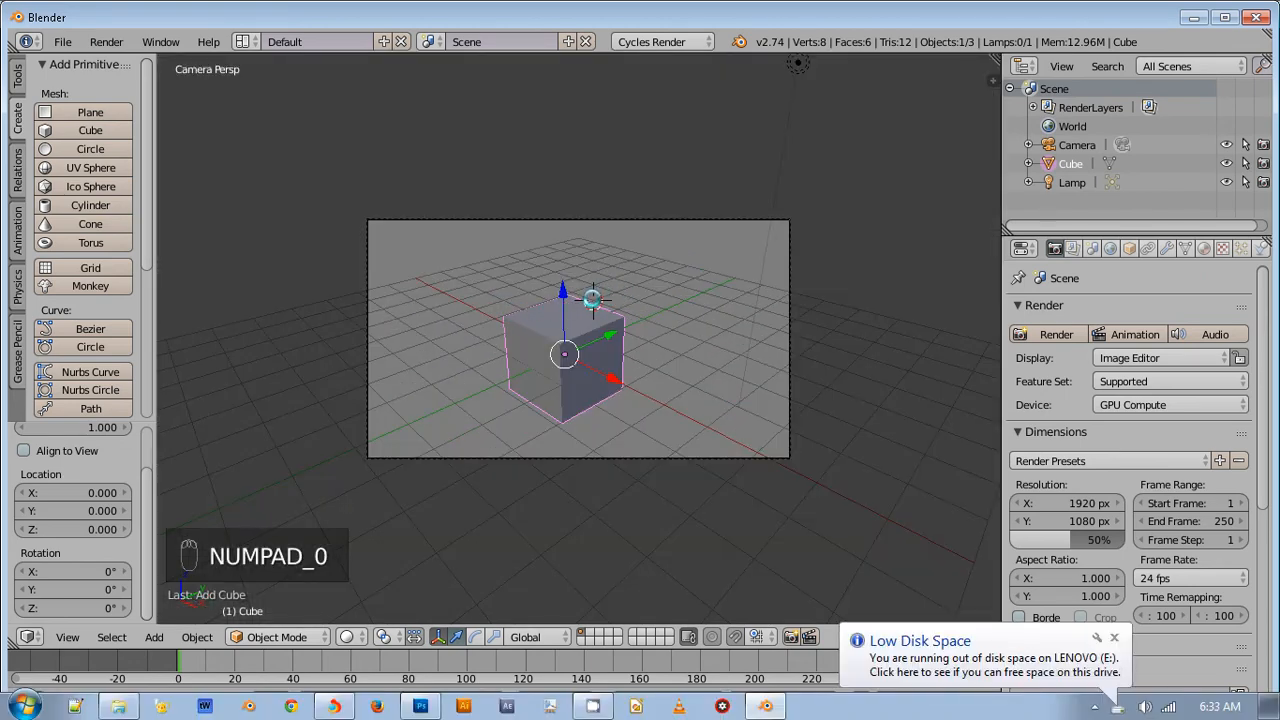
{"action": "key", "text": "7"}
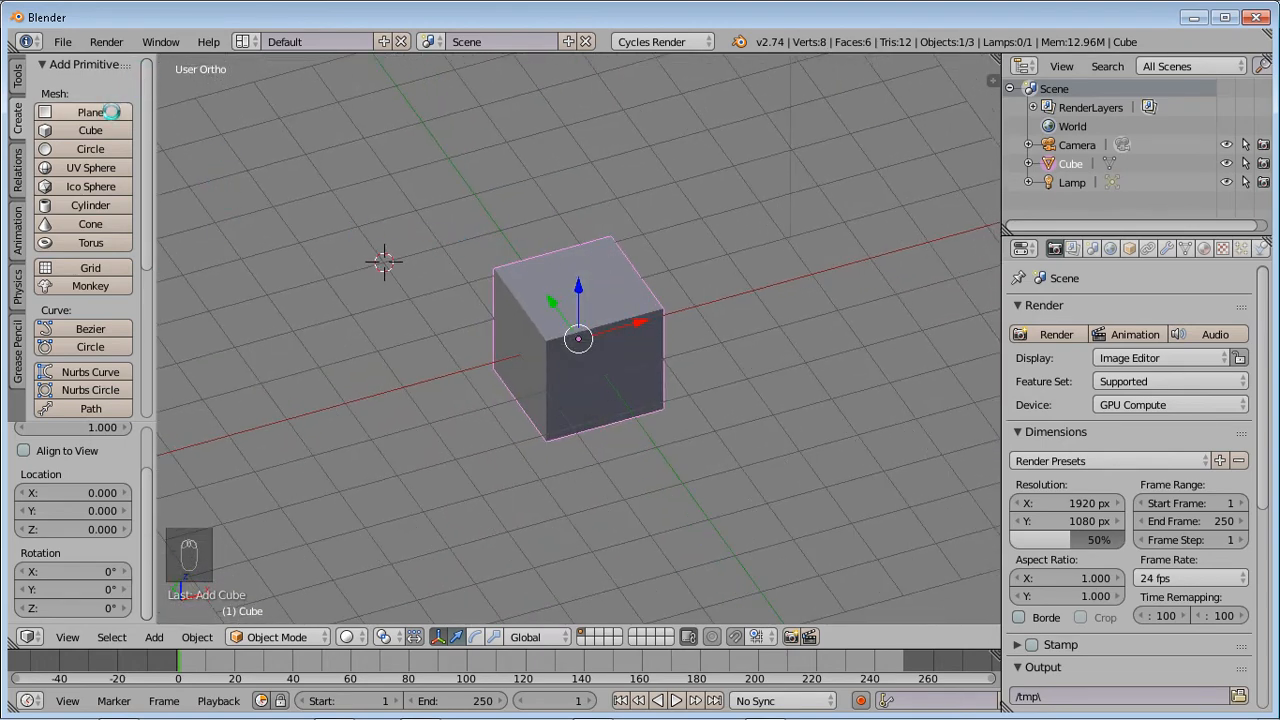
{"action": "mouse_move", "coordinate": [90, 167]}
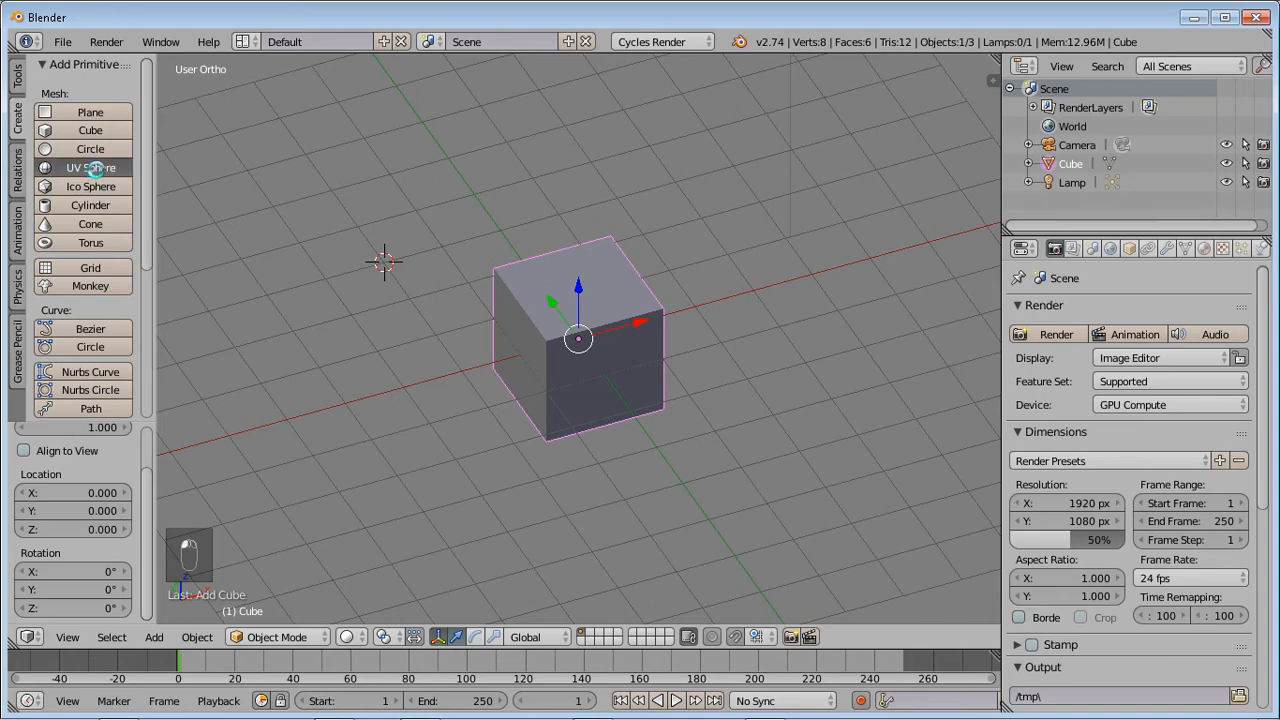
Add a UV sphere with 32 segments and 16 rings
{"action": "left_click", "coordinate": [90, 167]}
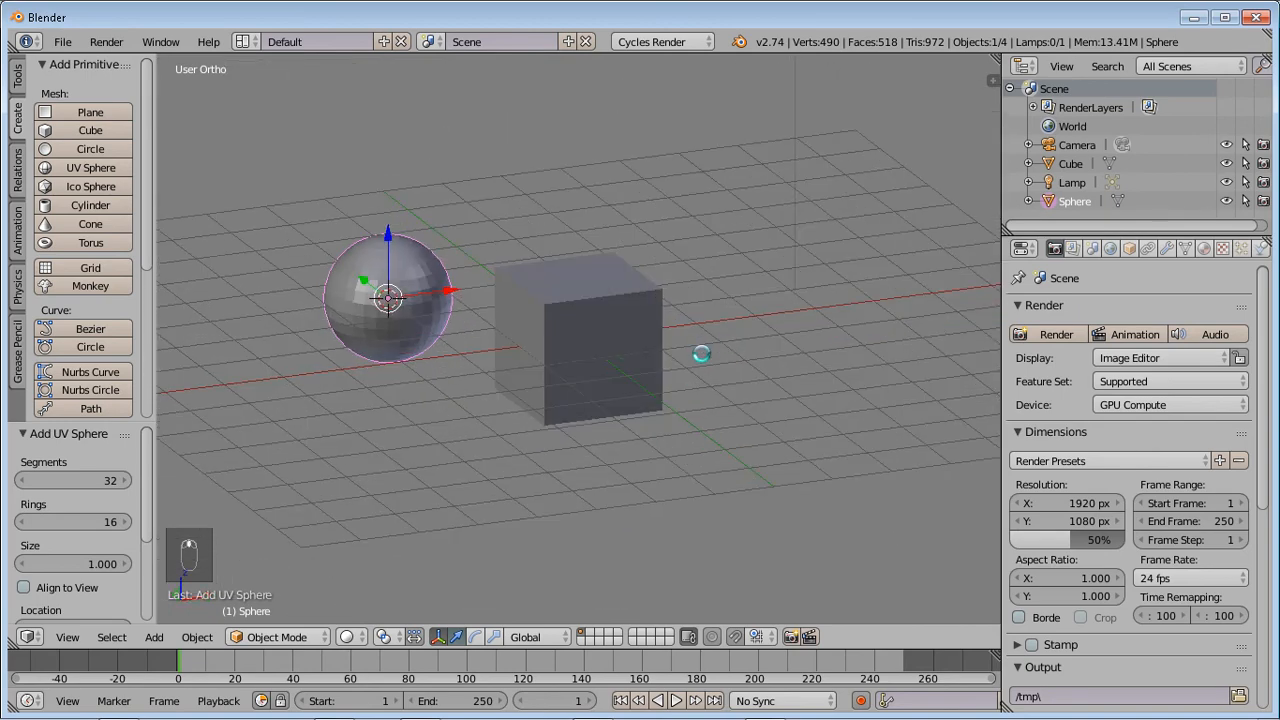
{"action": "mouse_move", "coordinate": [445, 258]}
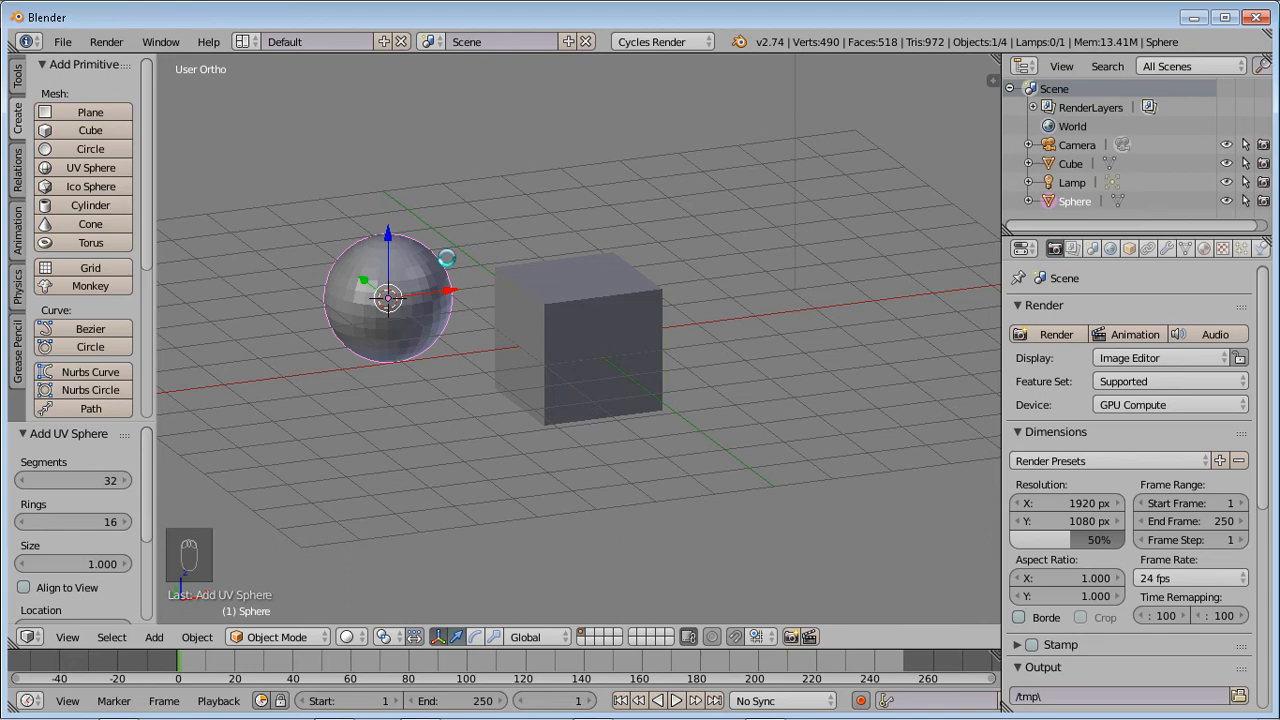
{"action": "mouse_move", "coordinate": [710, 243]}
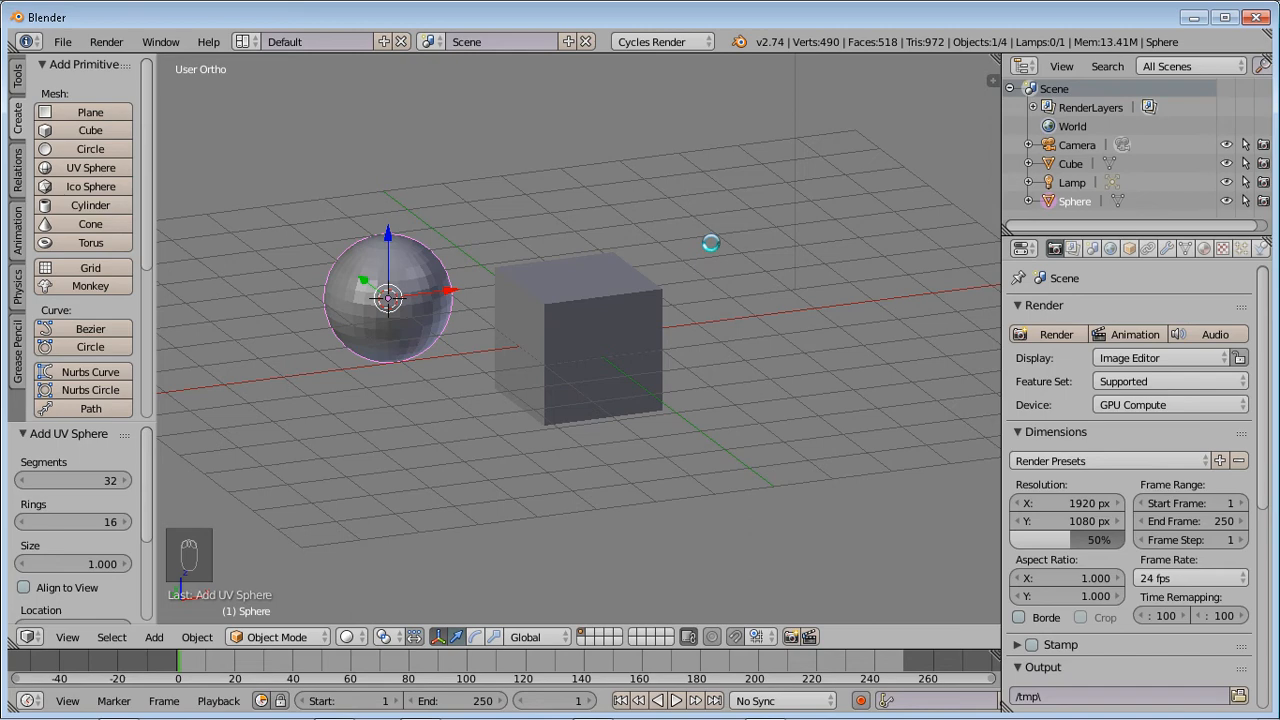
{"action": "mouse_move", "coordinate": [596, 261]}
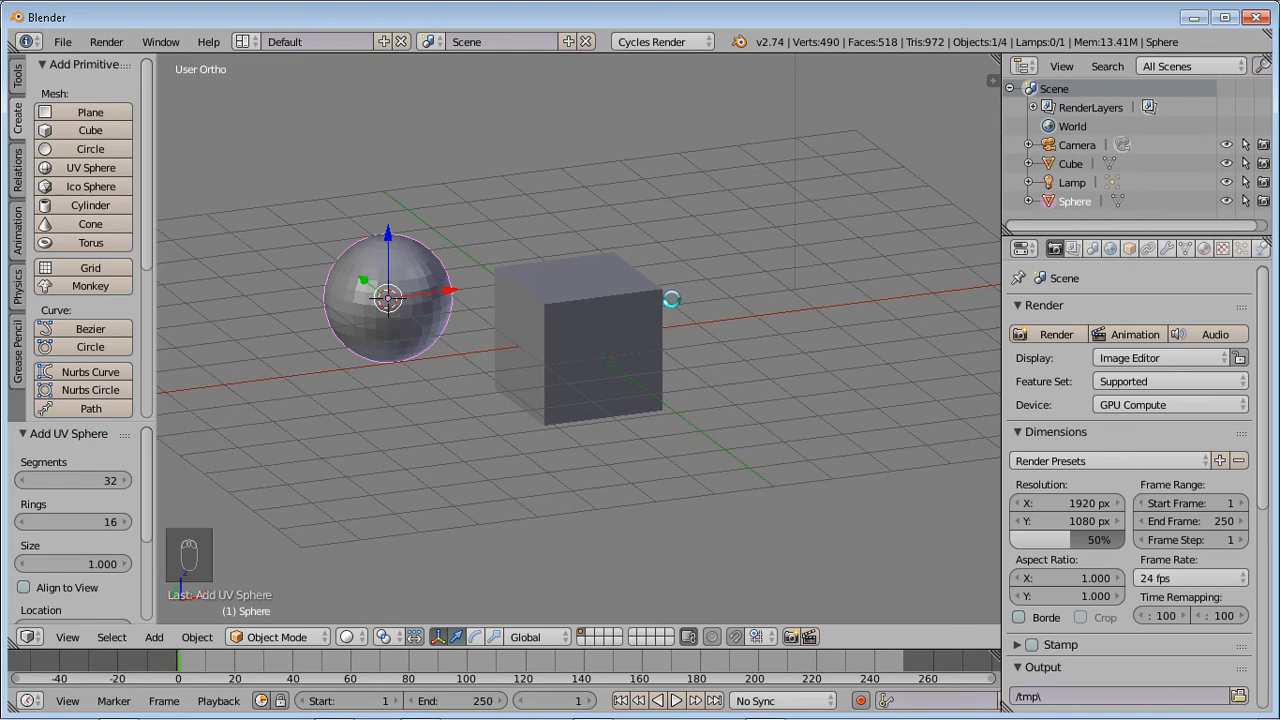
From a side view, place the 3D cursor above the cube for the monkey
{"action": "key", "text": "NUMPAD_1"}
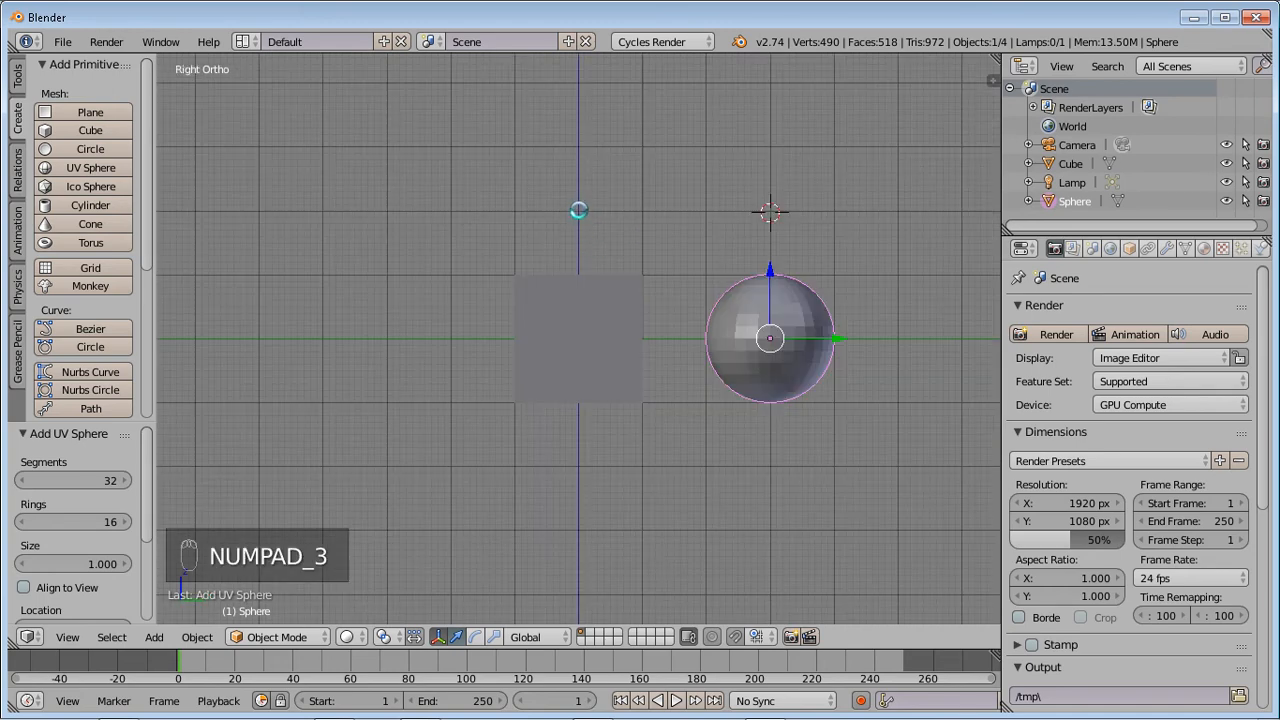
{"action": "left_click", "coordinate": [90, 285]}
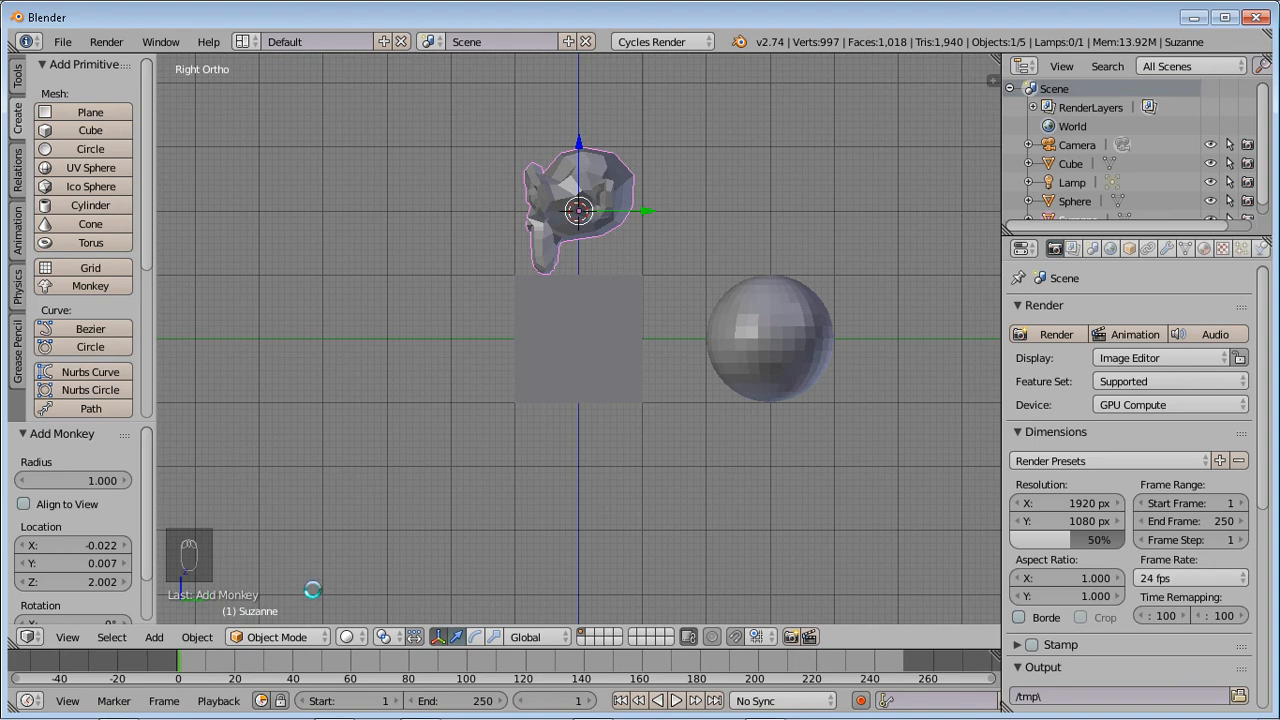
{"action": "mouse_move", "coordinate": [705, 181]}
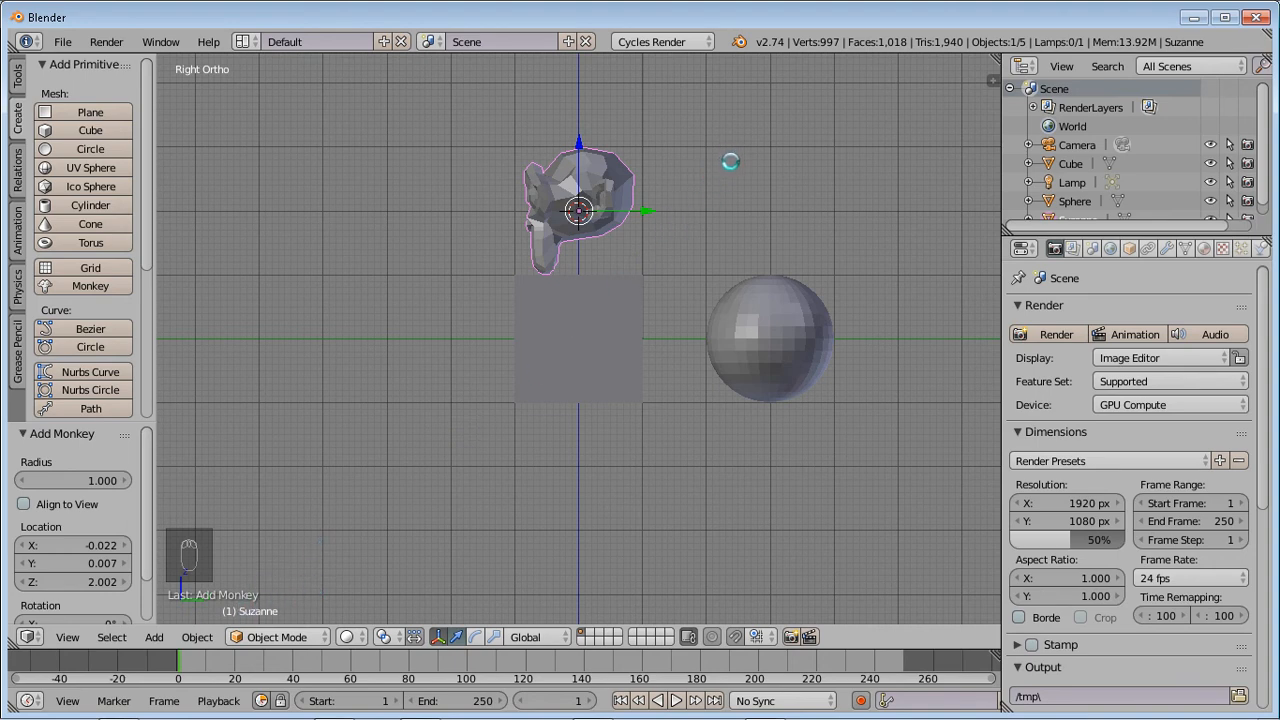
{"action": "mouse_move", "coordinate": [652, 152]}
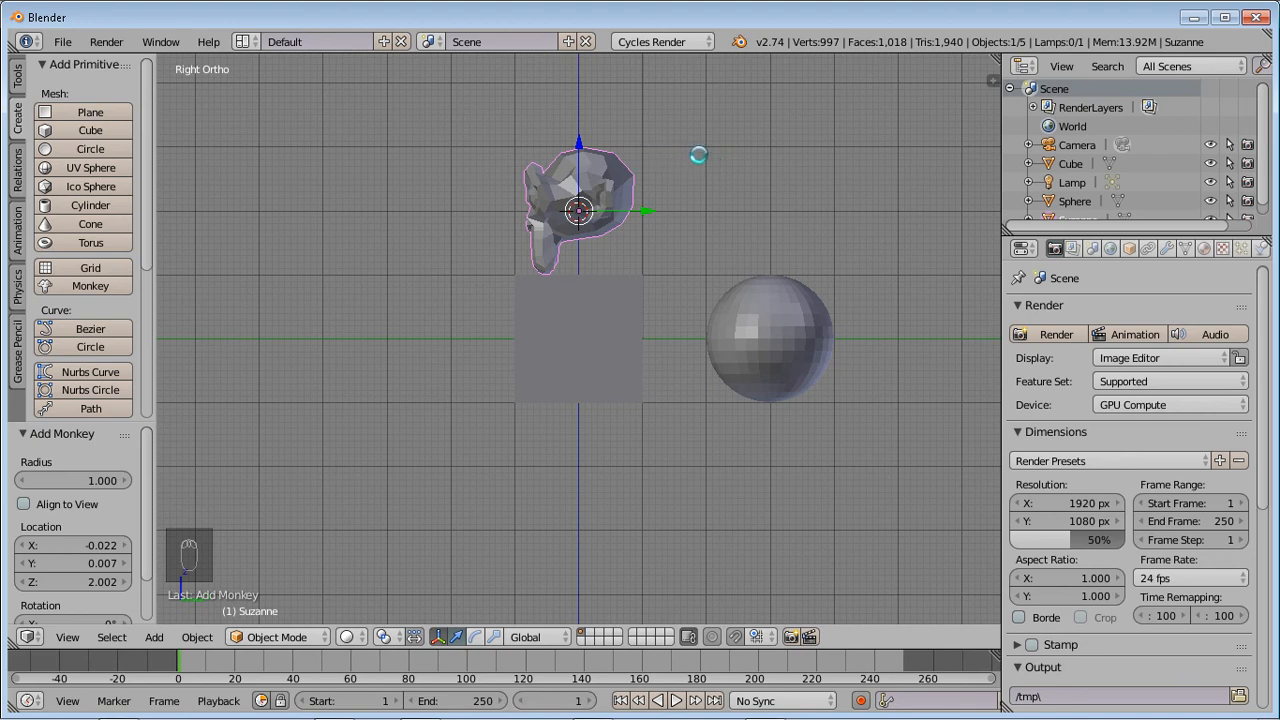
{"action": "mouse_move", "coordinate": [668, 164]}
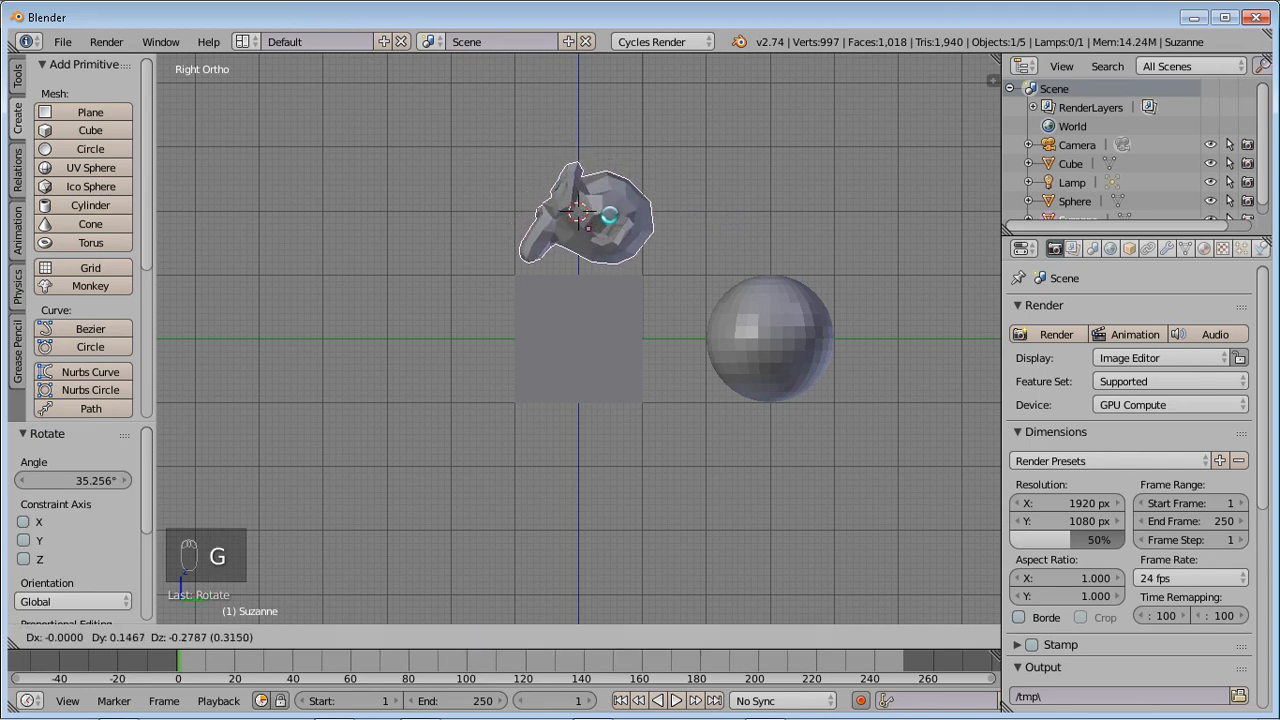
{"action": "mouse_move", "coordinate": [610, 225]}
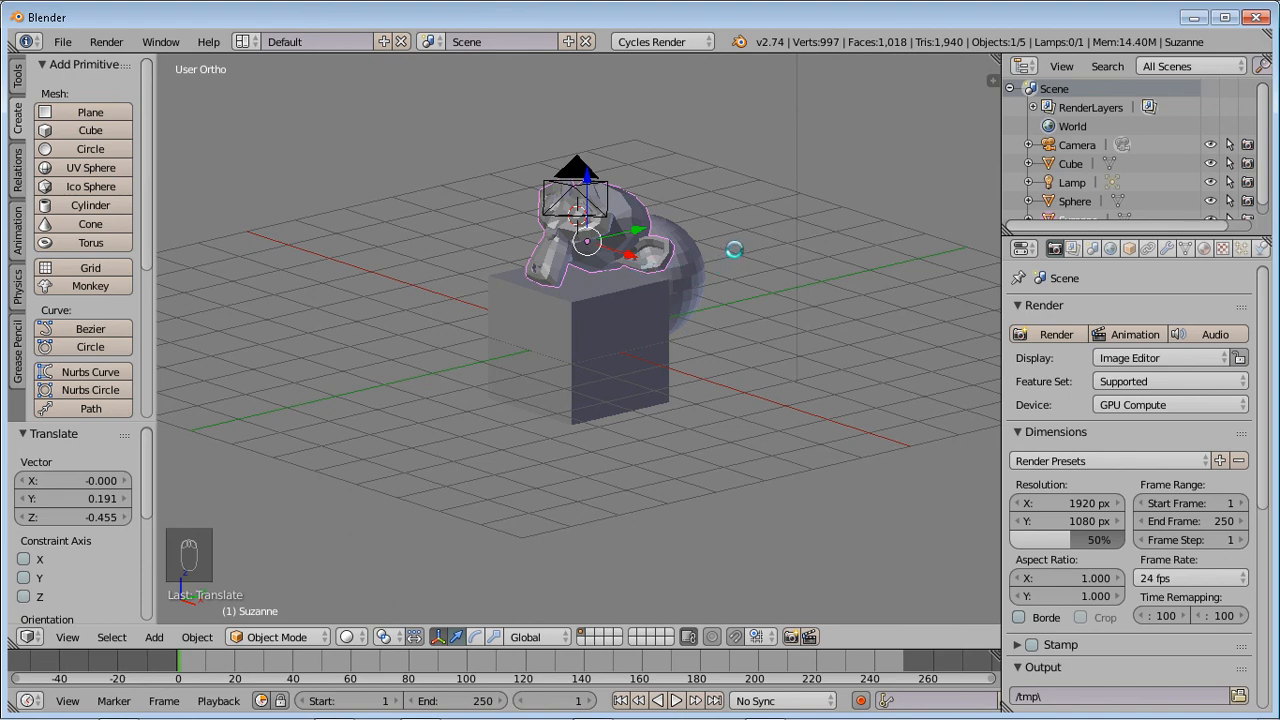
{"action": "mouse_move", "coordinate": [730, 245]}
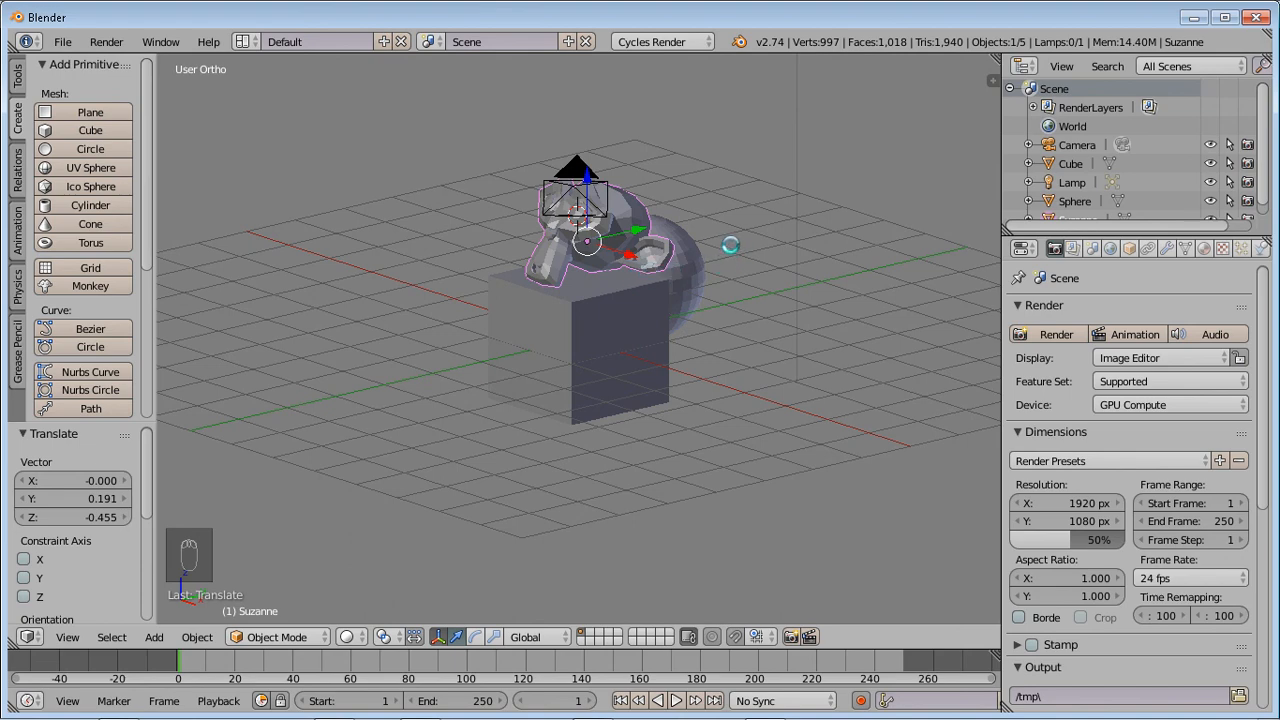